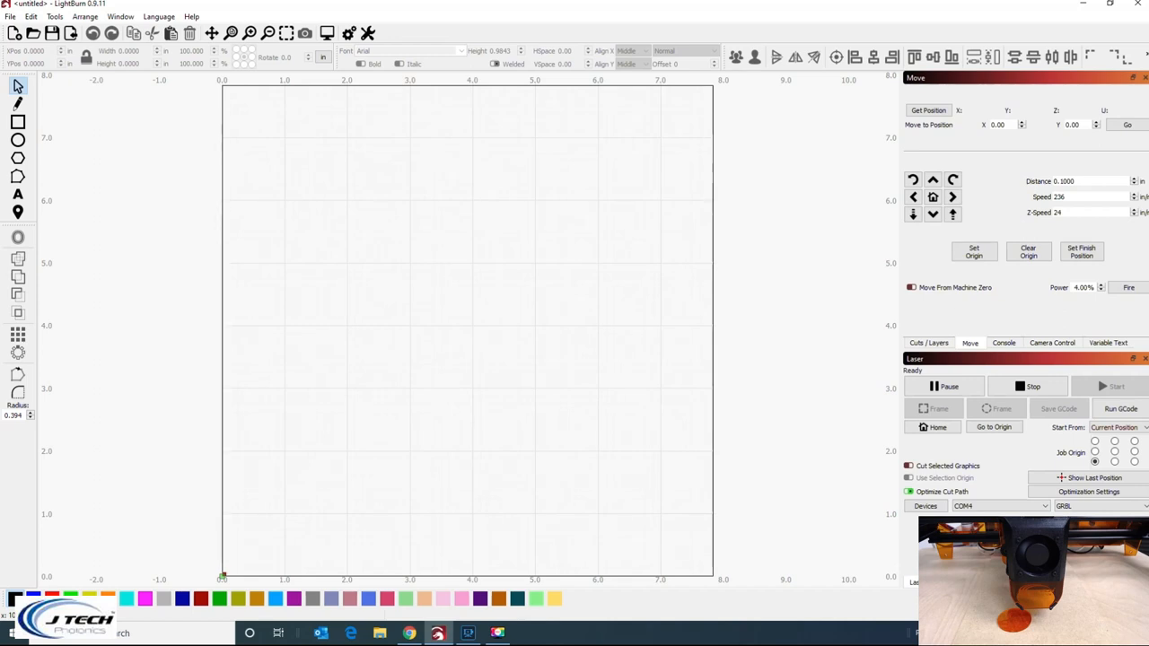
mouse_move(884, 399)
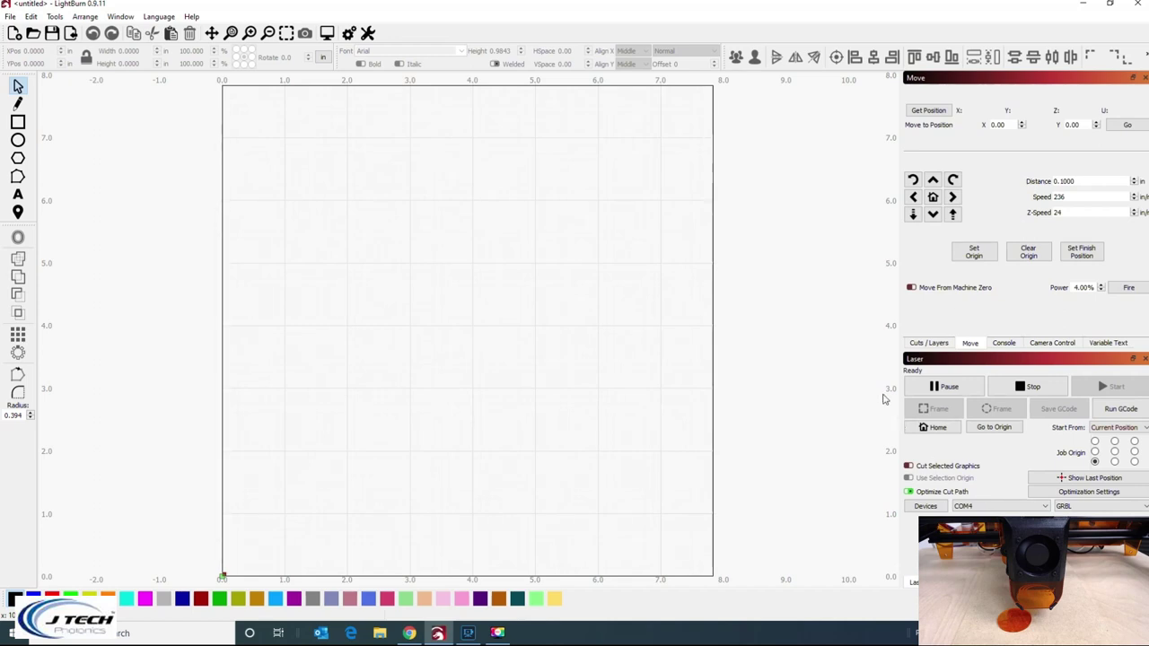
mouse_move(869, 341)
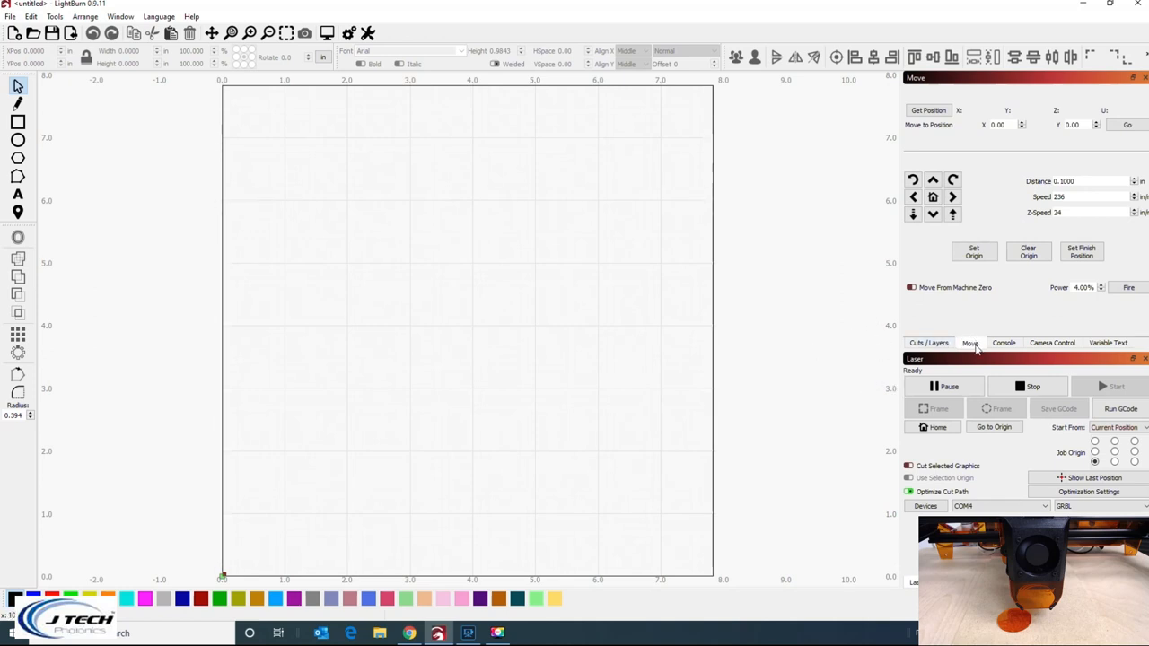
mouse_move(1128, 288)
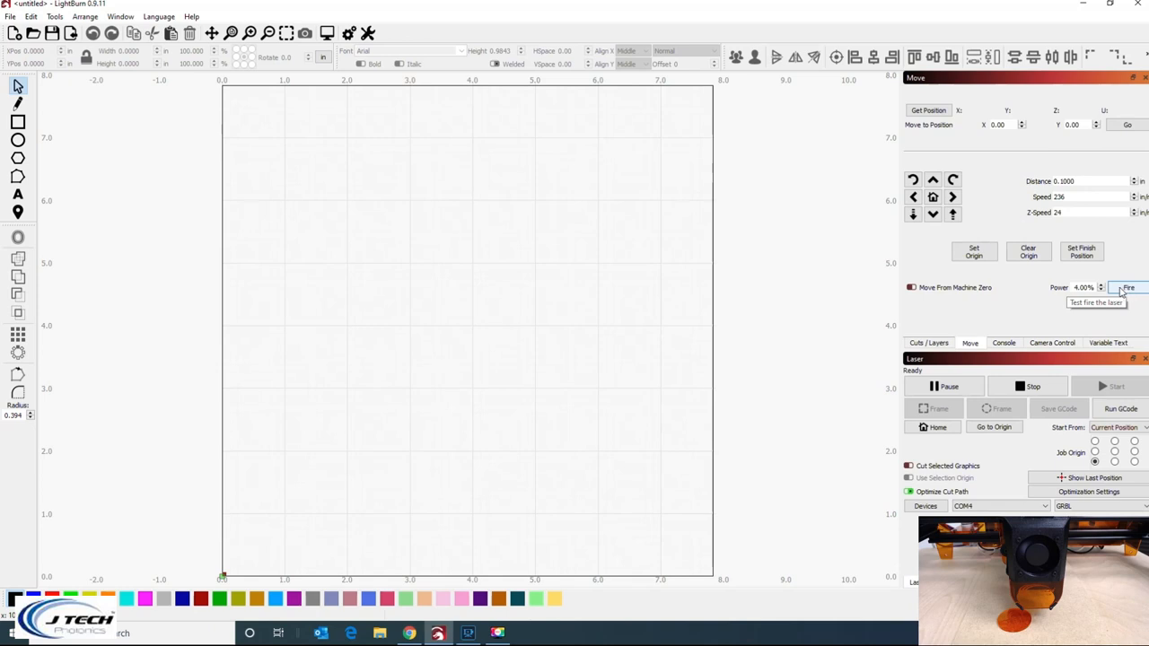
mouse_move(1089, 302)
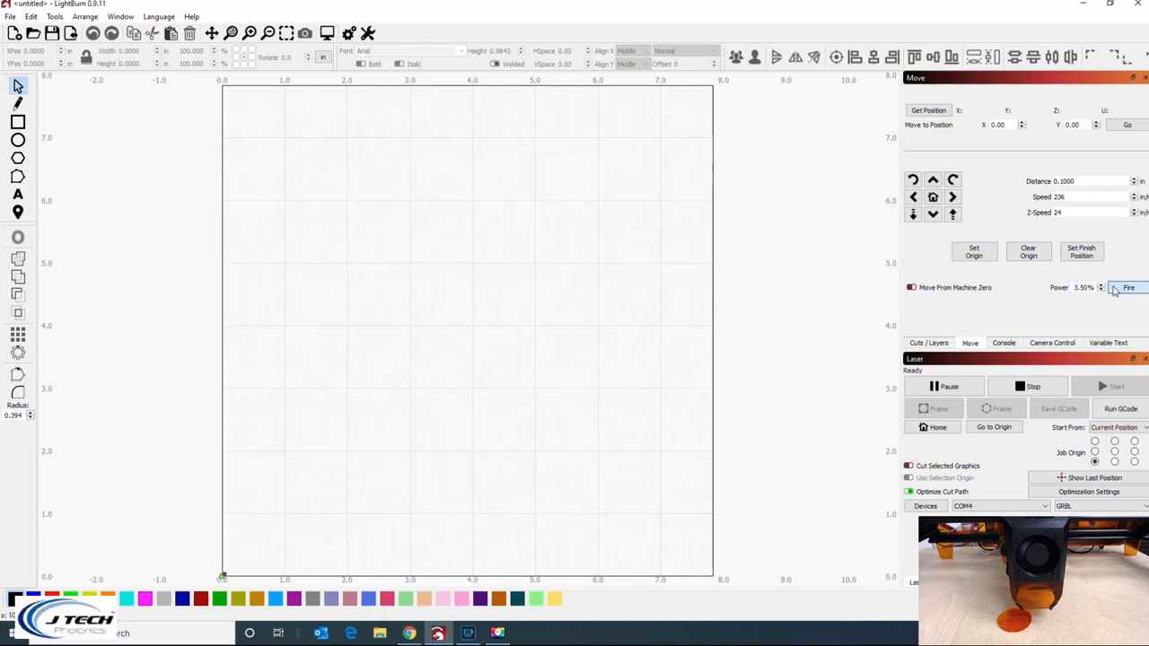
Set the test-fire power in the Move tab to about 4.25%
click(1100, 284)
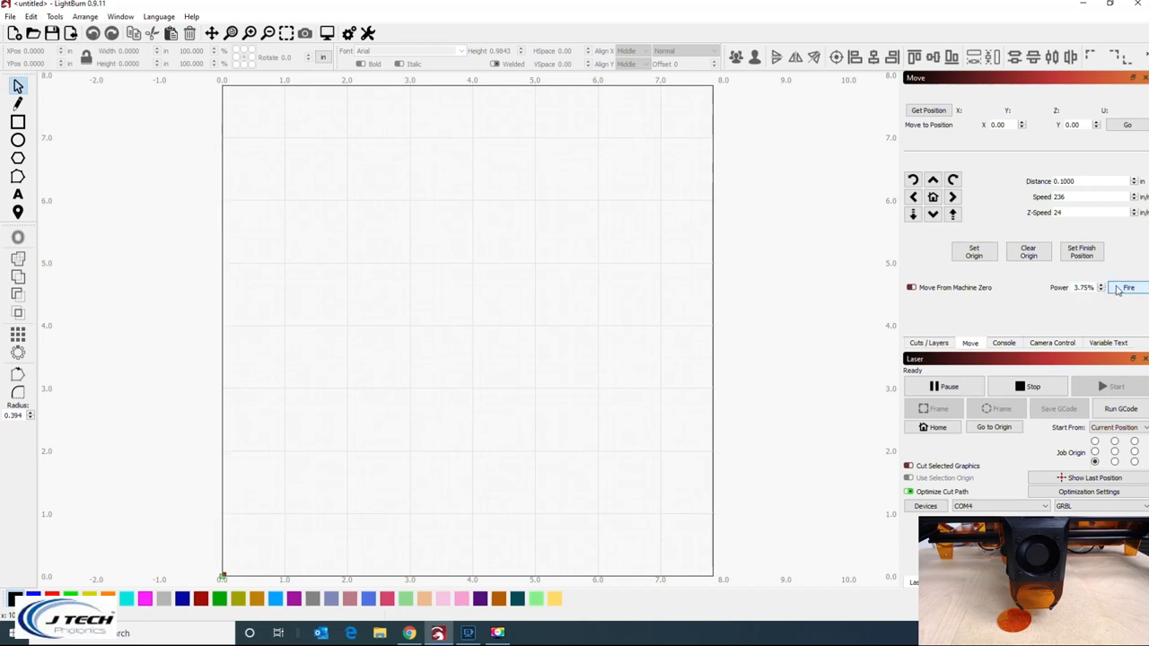
triple_click(1084, 287)
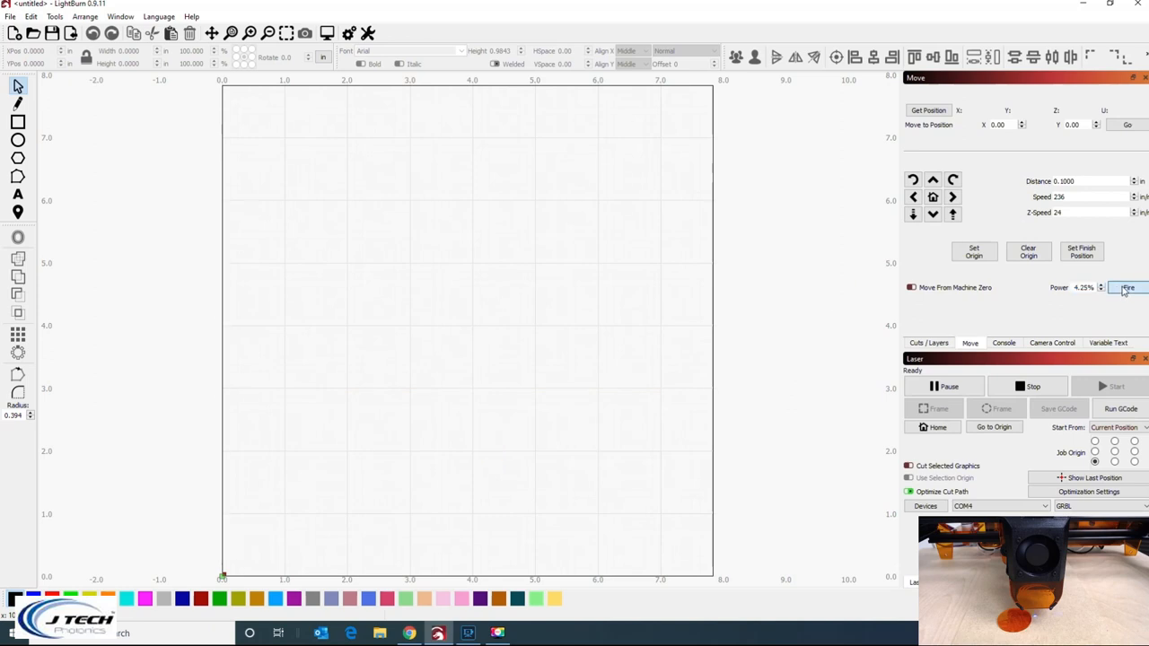
mouse_move(1104, 291)
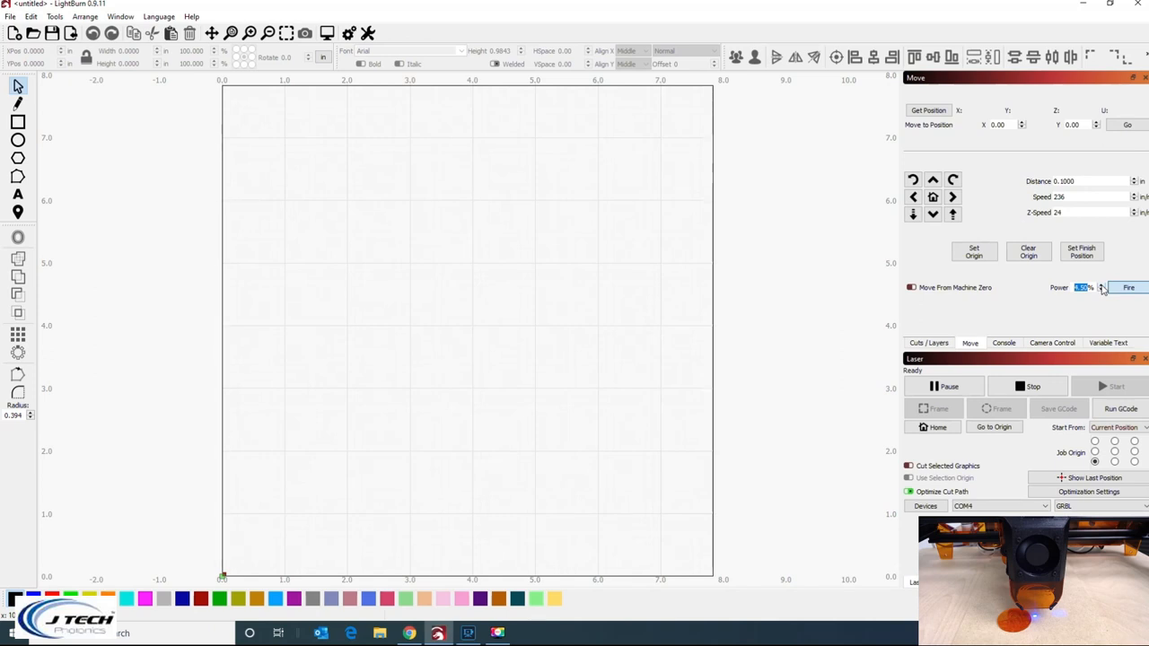
mouse_move(940, 223)
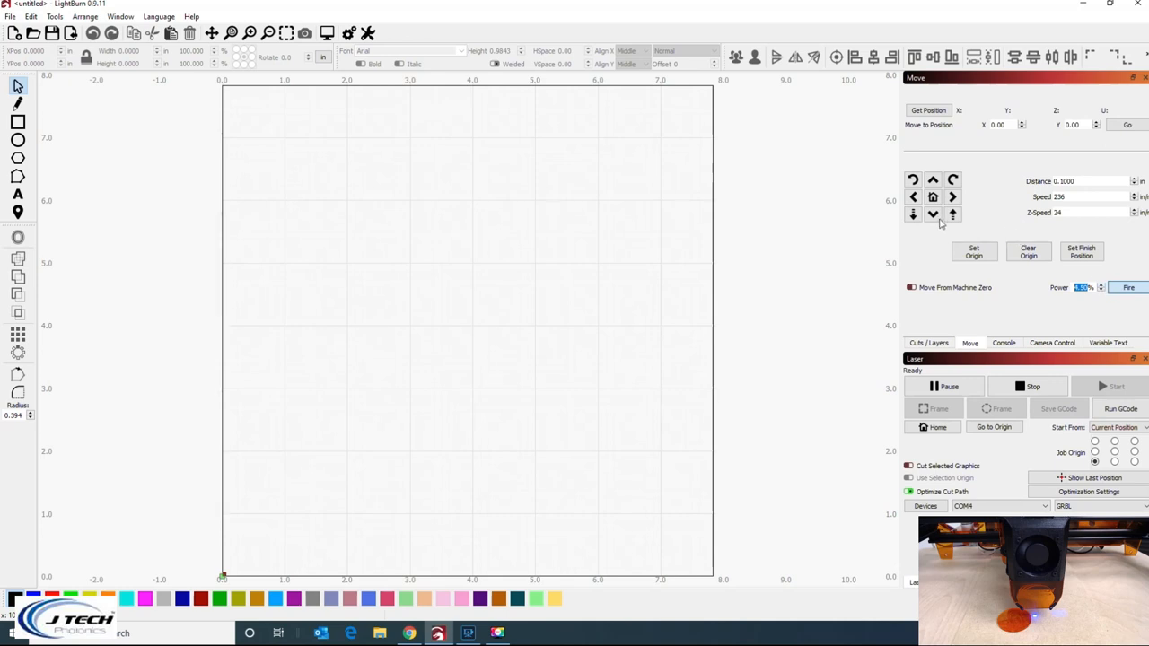
mouse_move(912, 214)
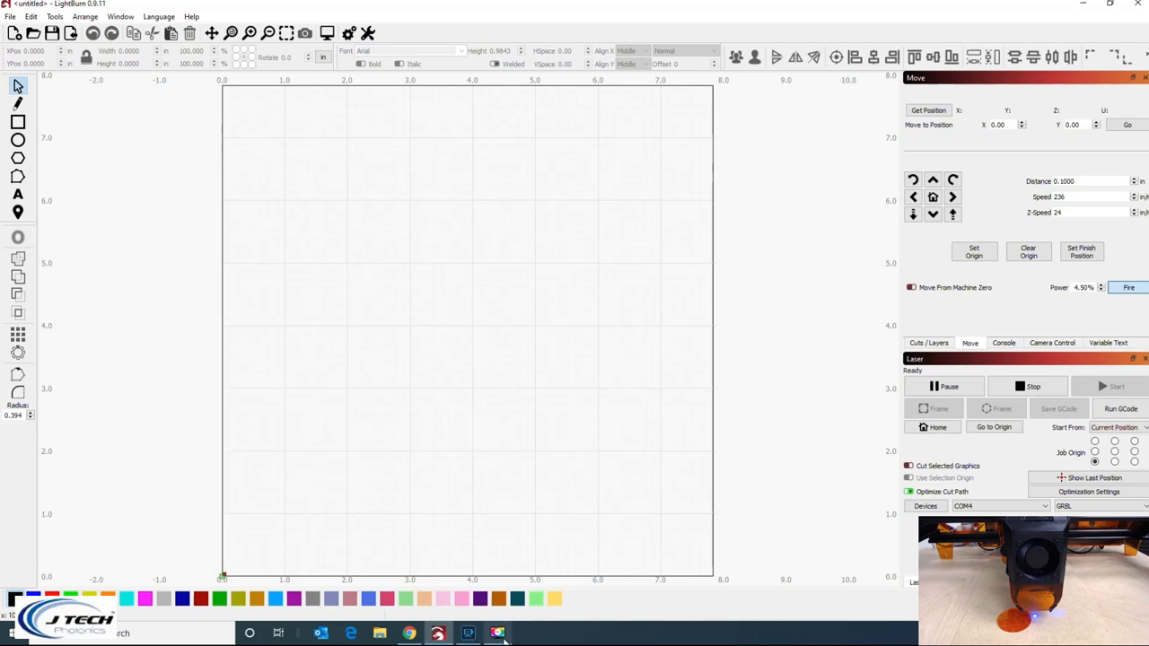
Switch from LightBurn over to the J Tech focusing guide in the browser
click(497, 631)
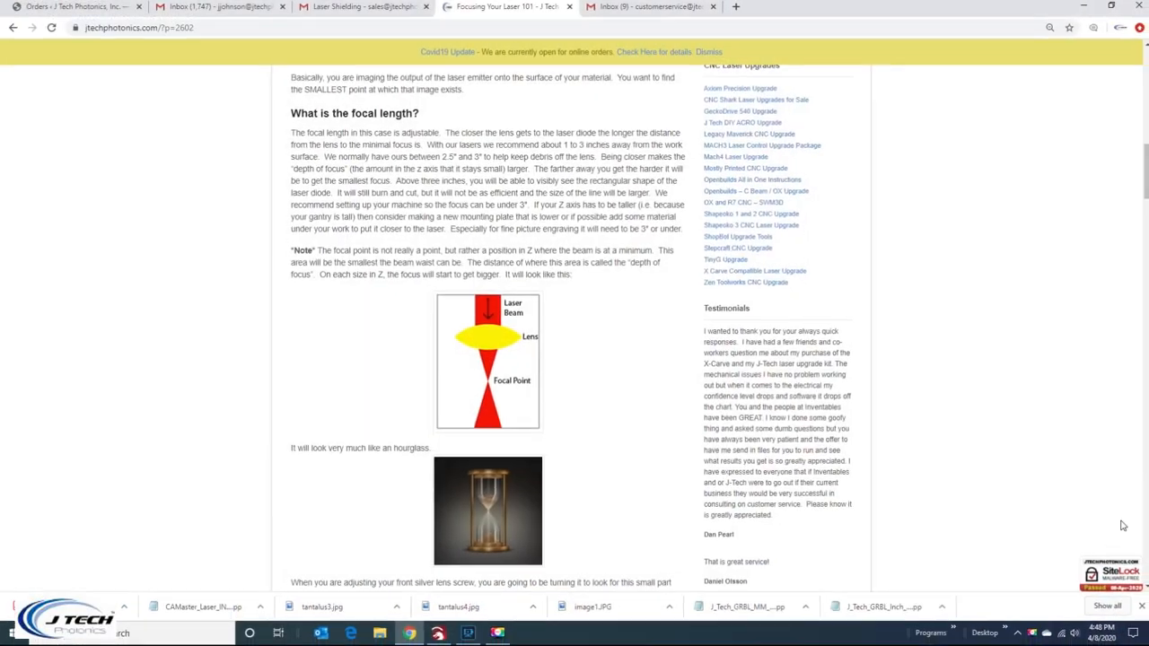
scroll(up, 3)
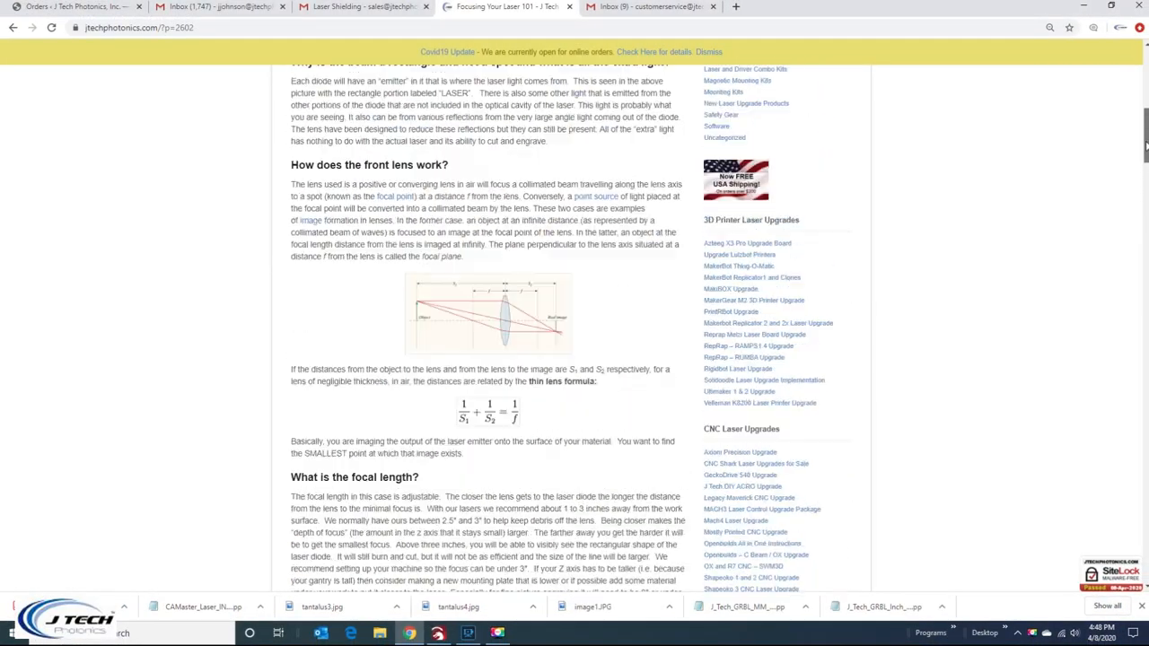
scroll(up, 3)
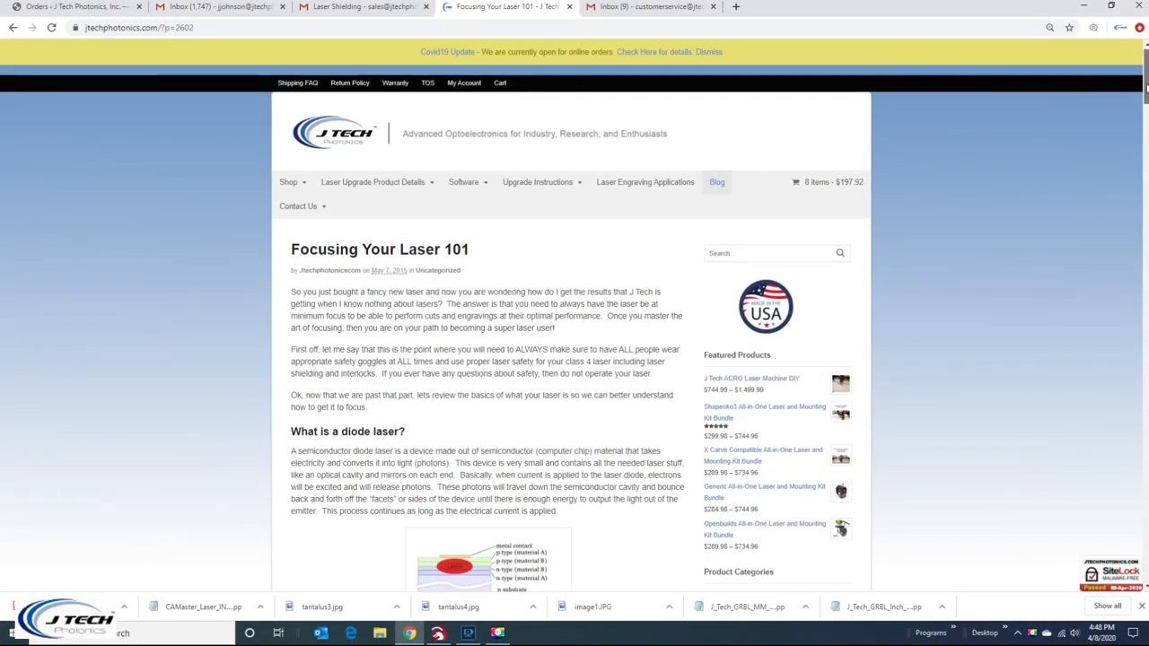
scroll(down, 3)
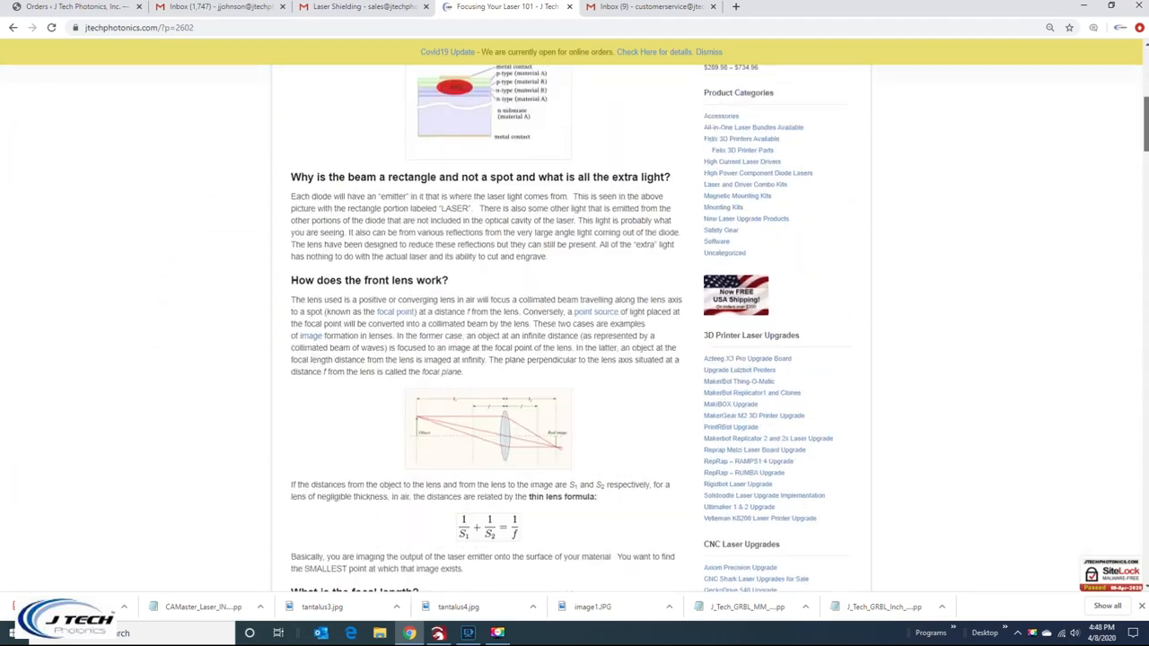
scroll(down, 3)
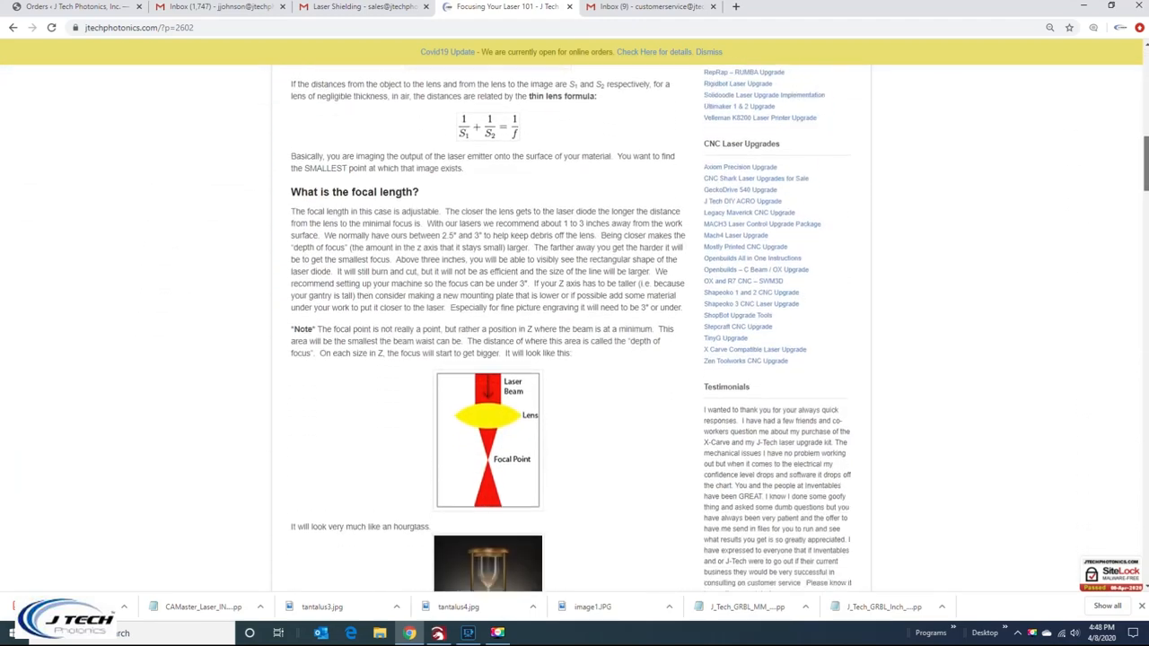
scroll(down, 3)
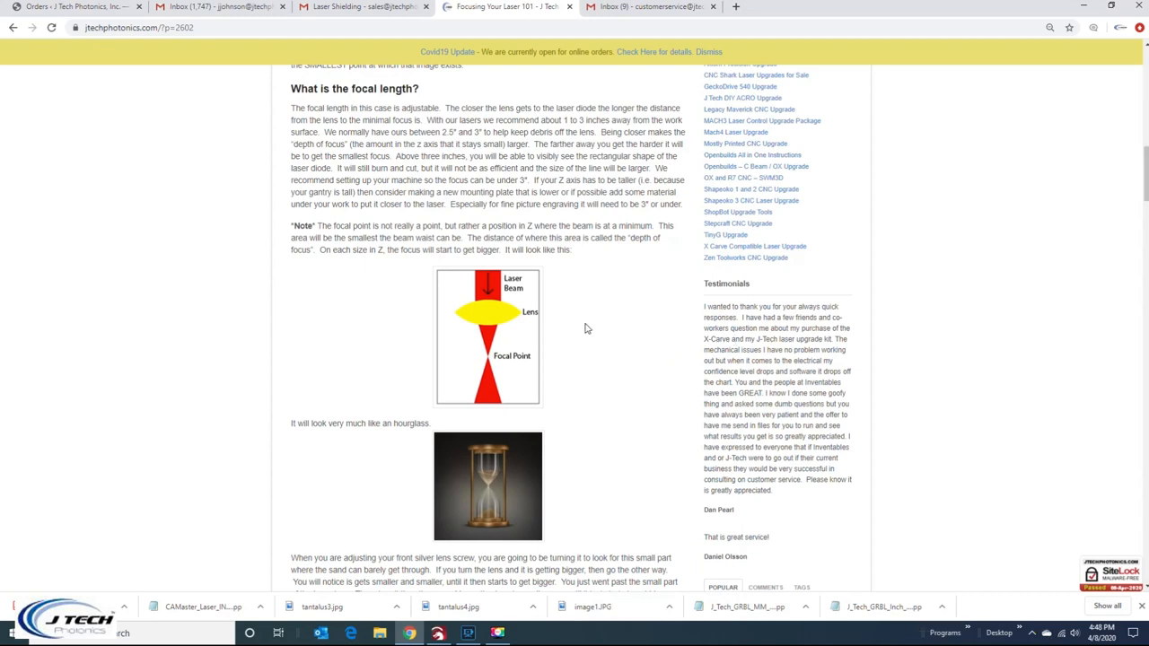
mouse_move(517, 339)
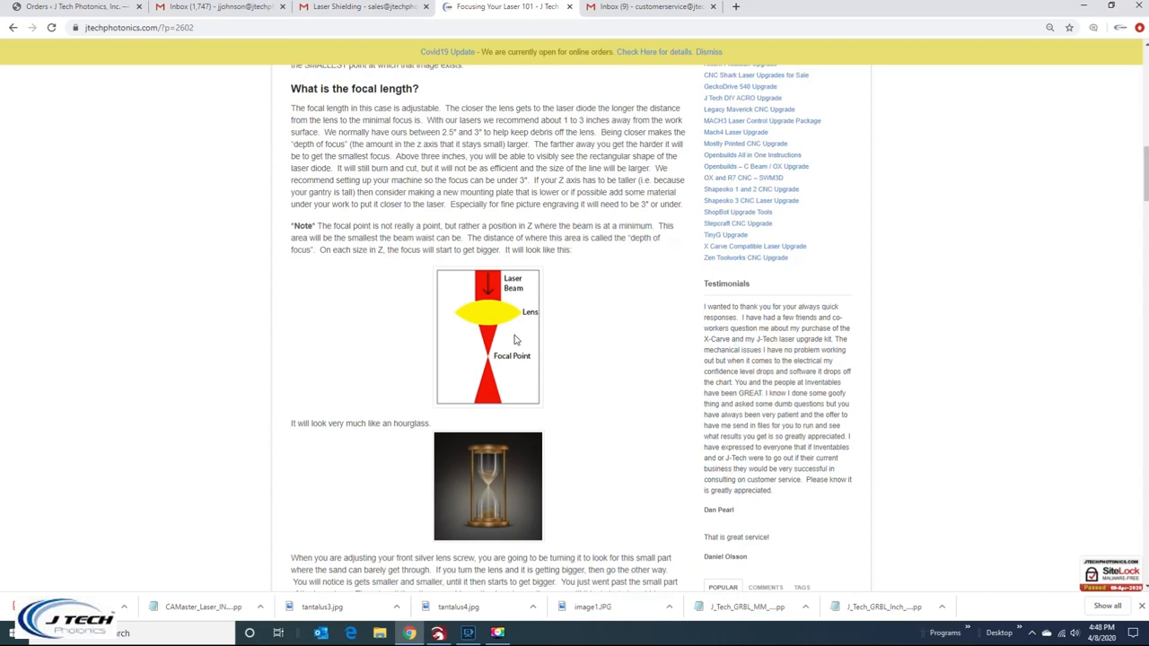
mouse_move(490, 361)
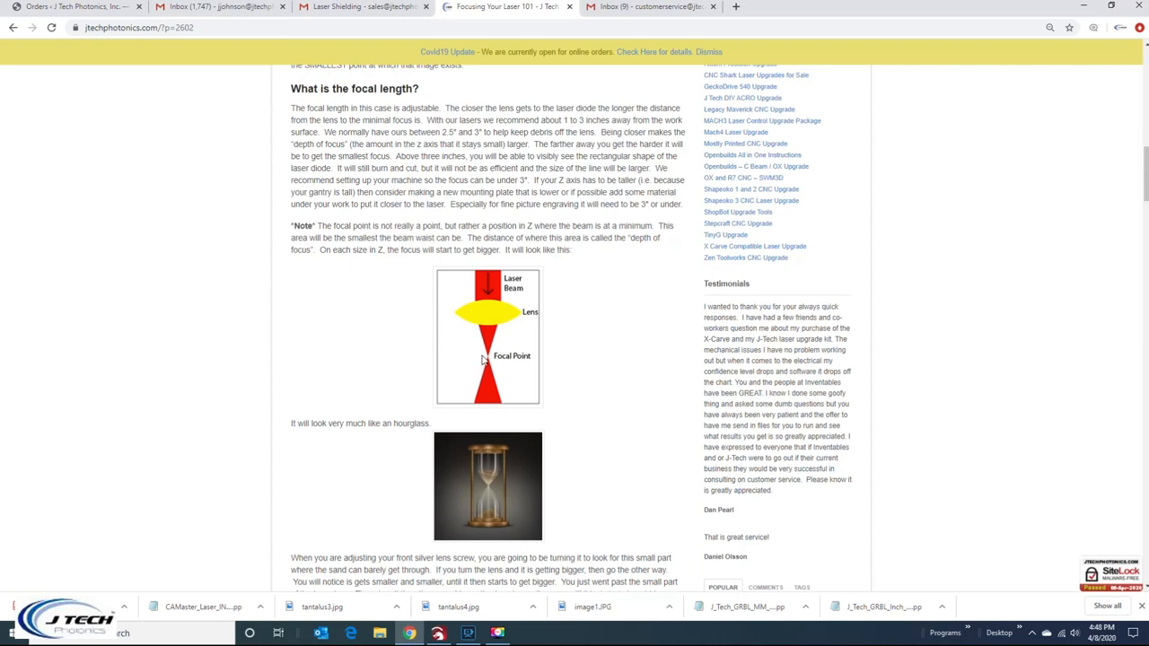
mouse_move(452, 295)
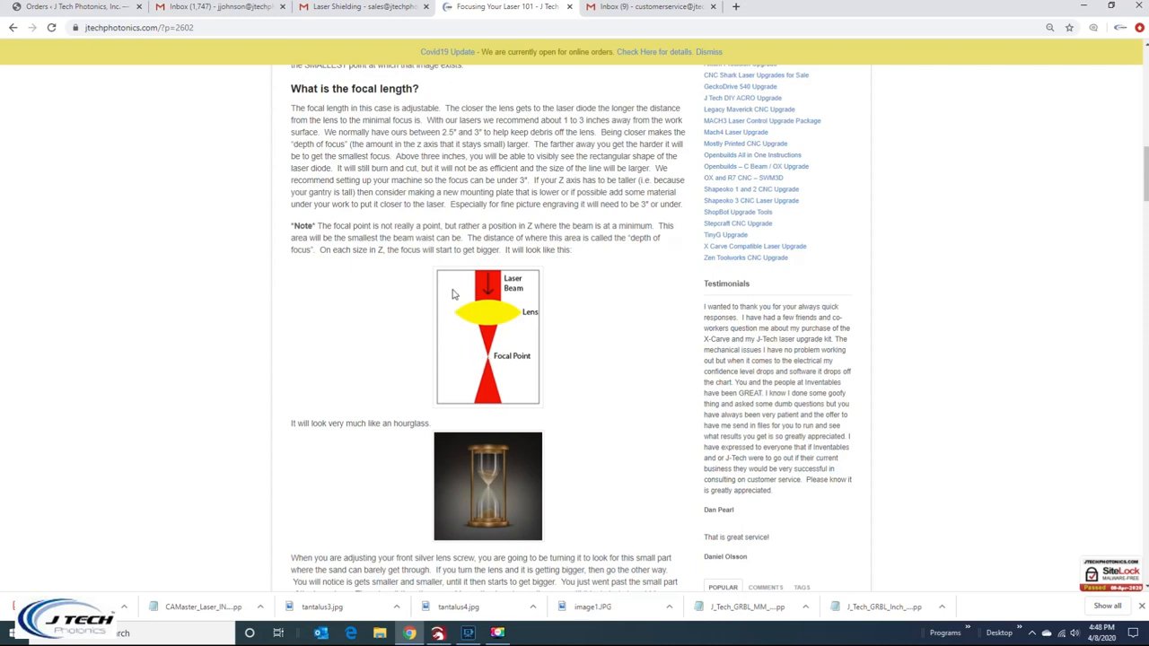
mouse_move(488, 362)
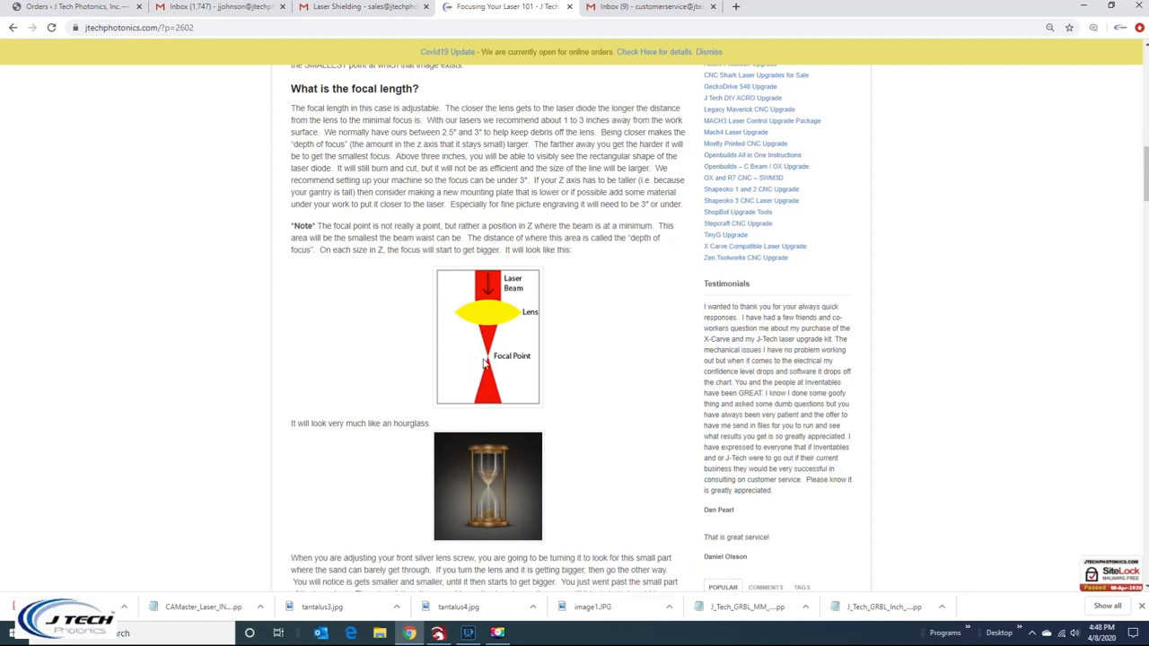
mouse_move(463, 345)
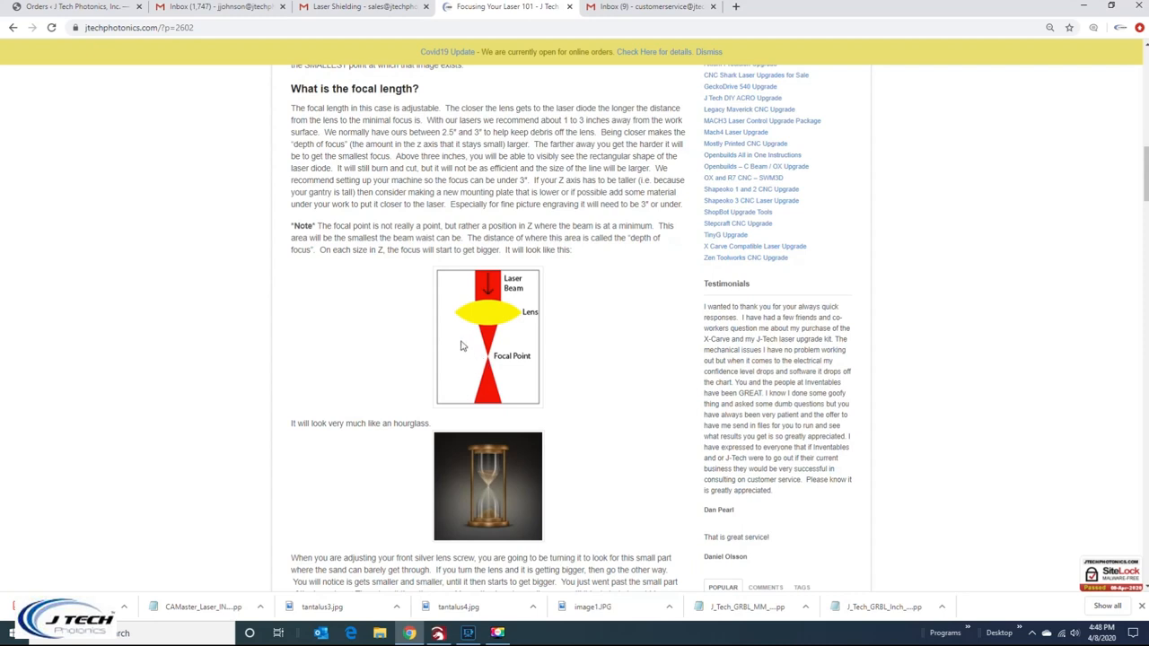
mouse_move(458, 313)
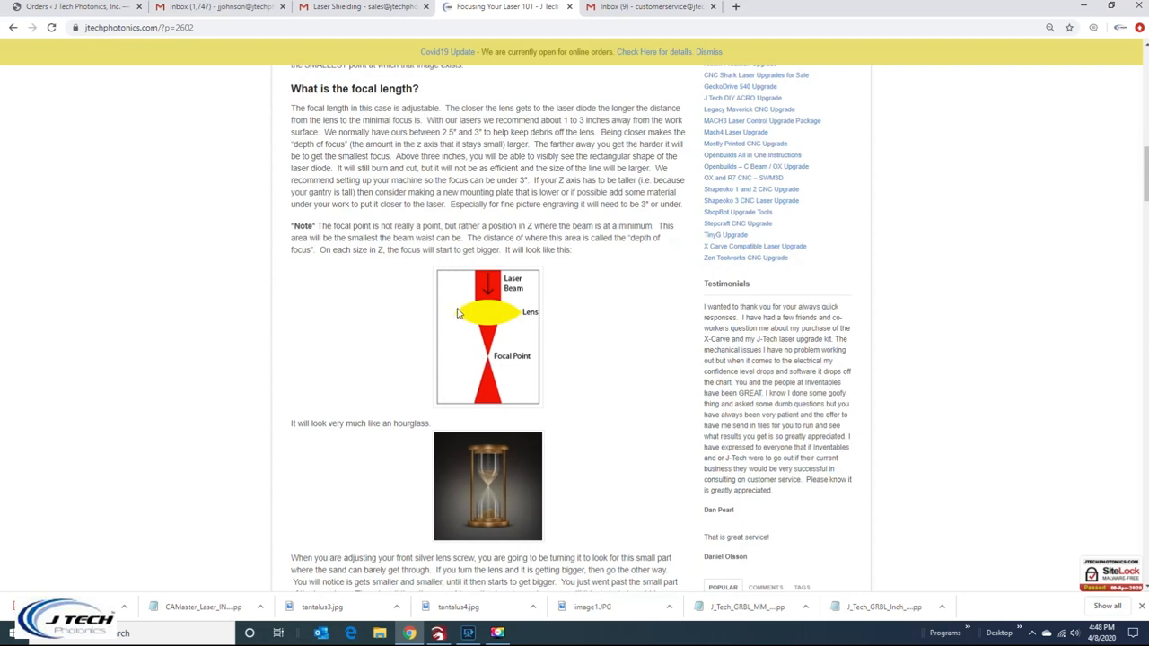
mouse_move(496, 333)
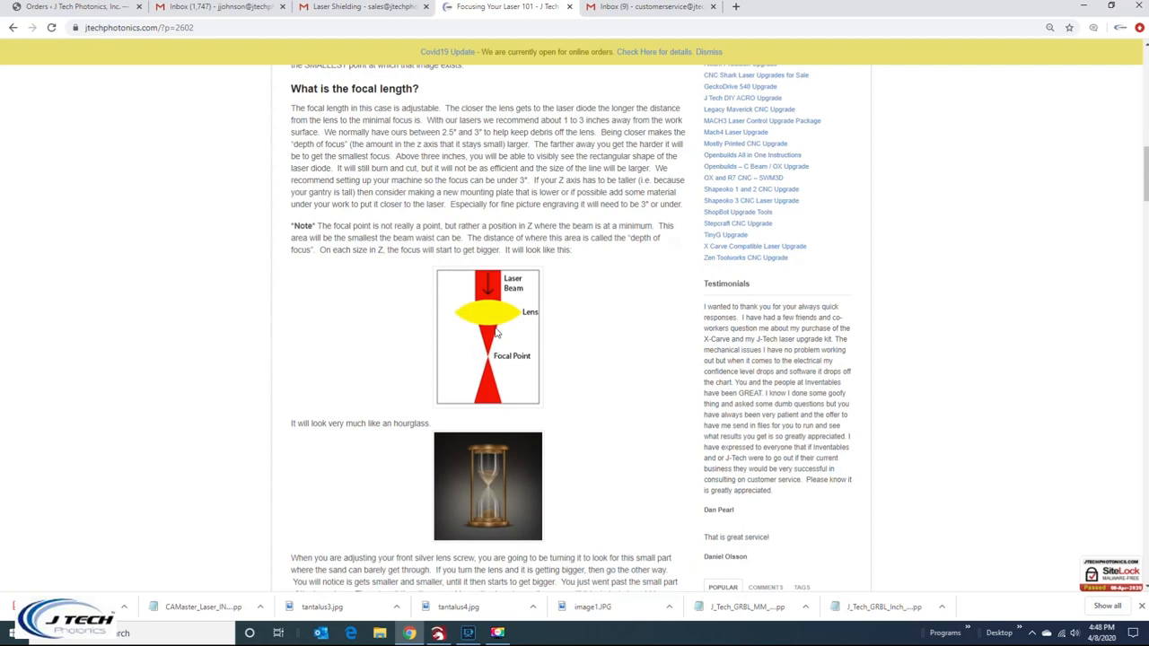
mouse_move(492, 363)
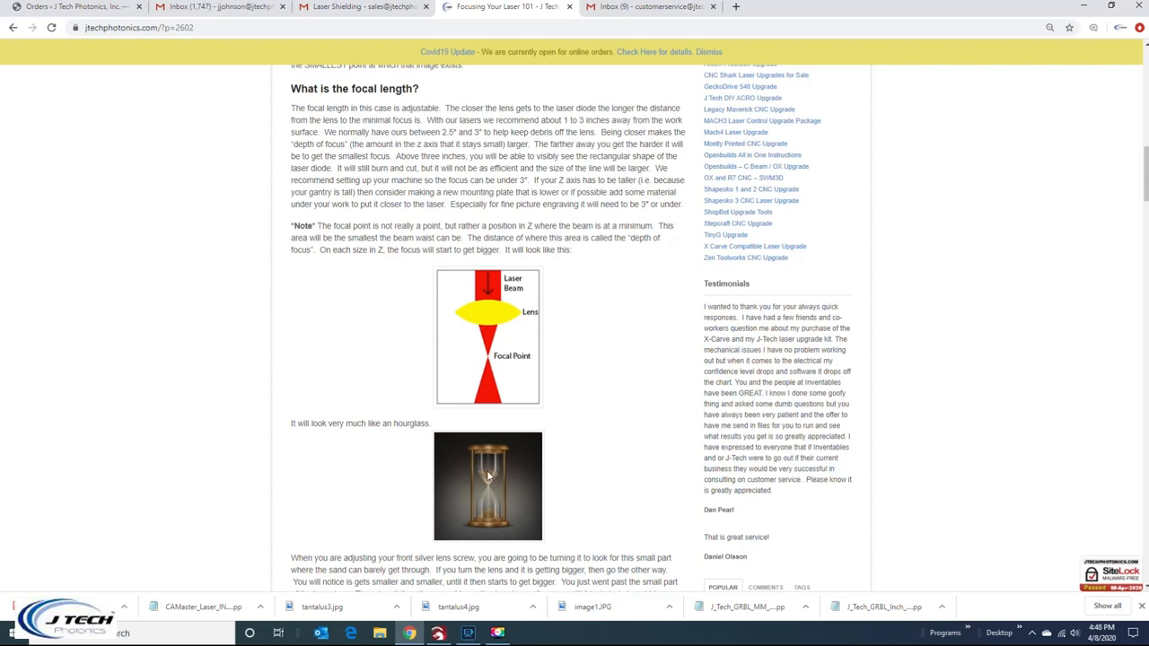
scroll(down, 3)
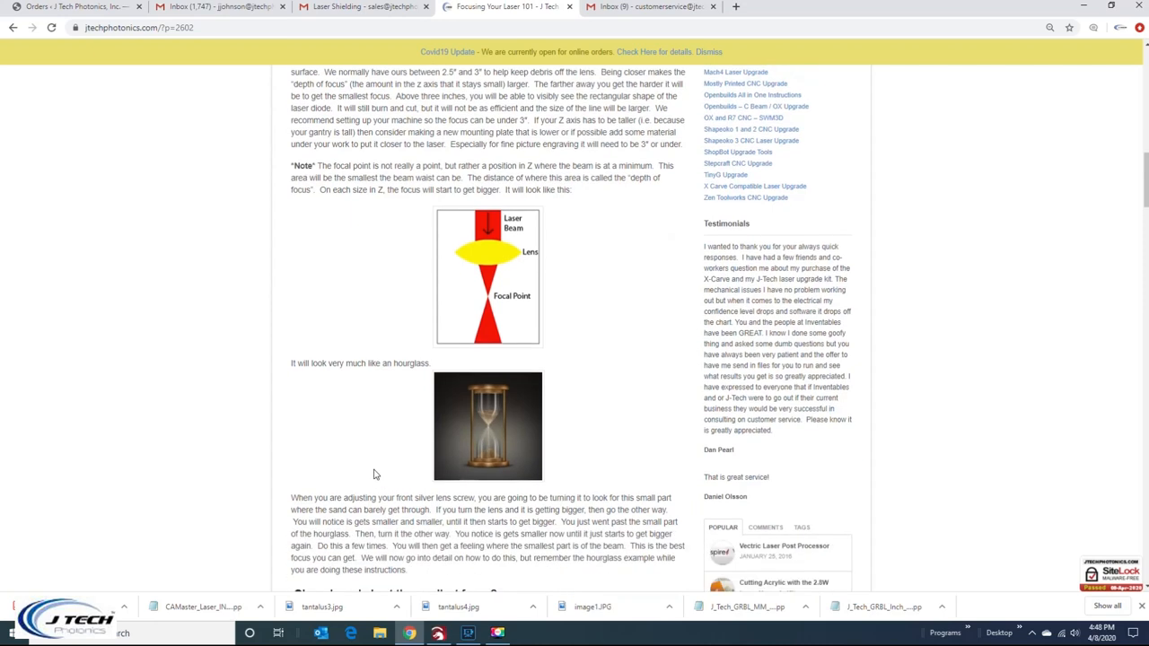
mouse_move(424, 298)
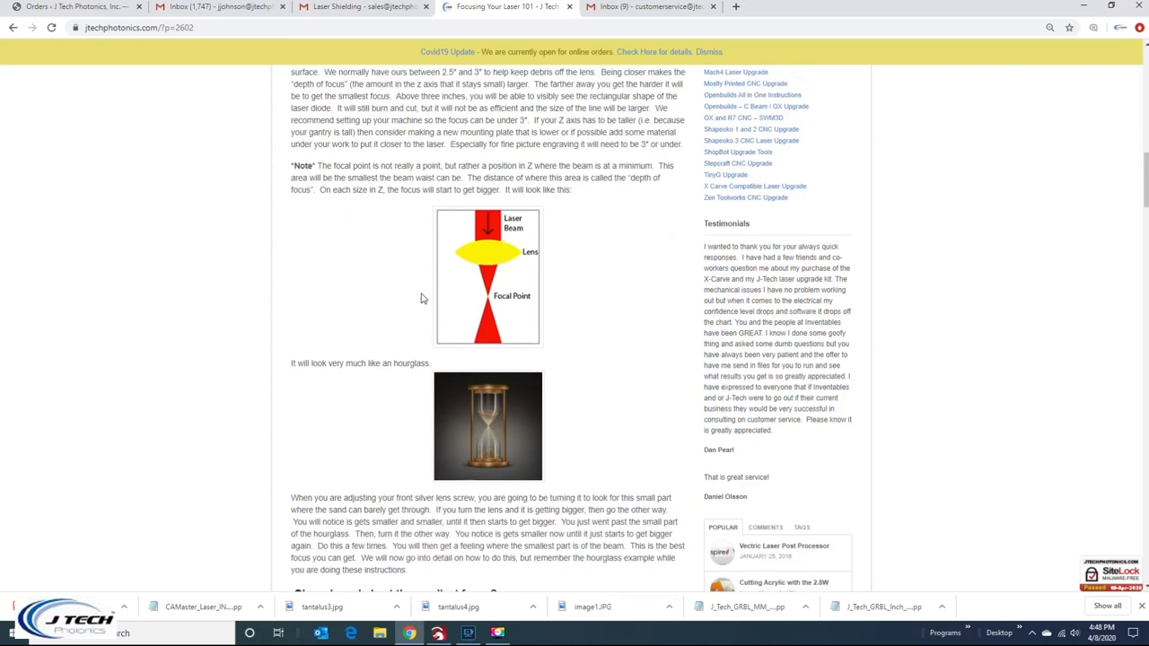
mouse_move(431, 246)
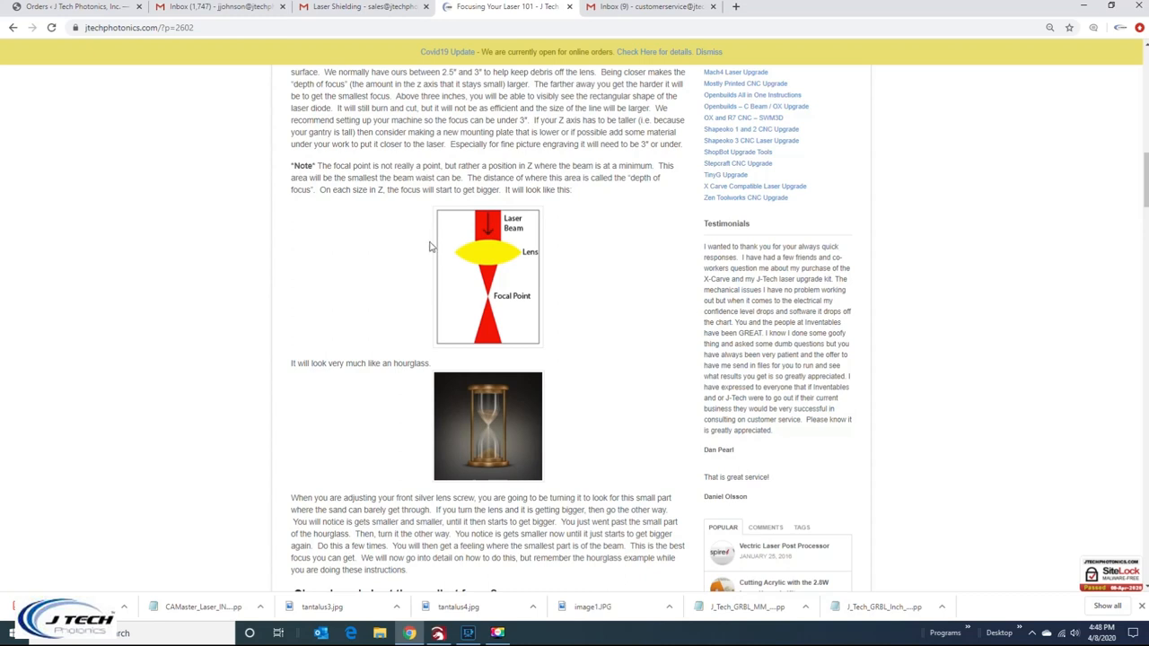
mouse_move(463, 302)
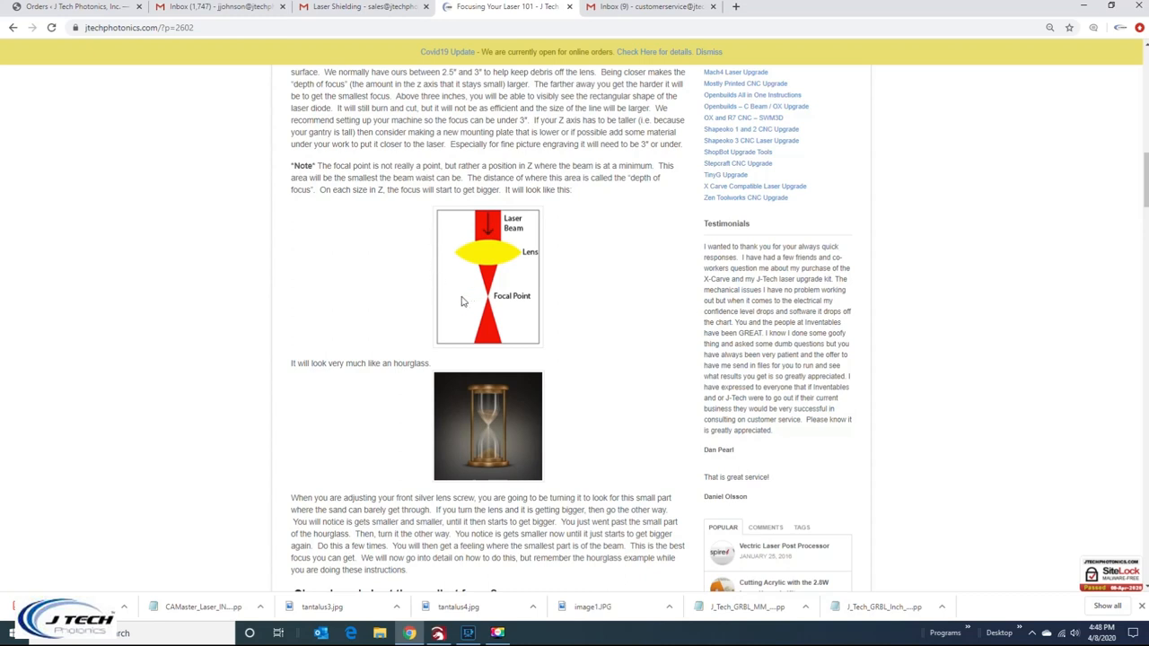
mouse_move(438, 286)
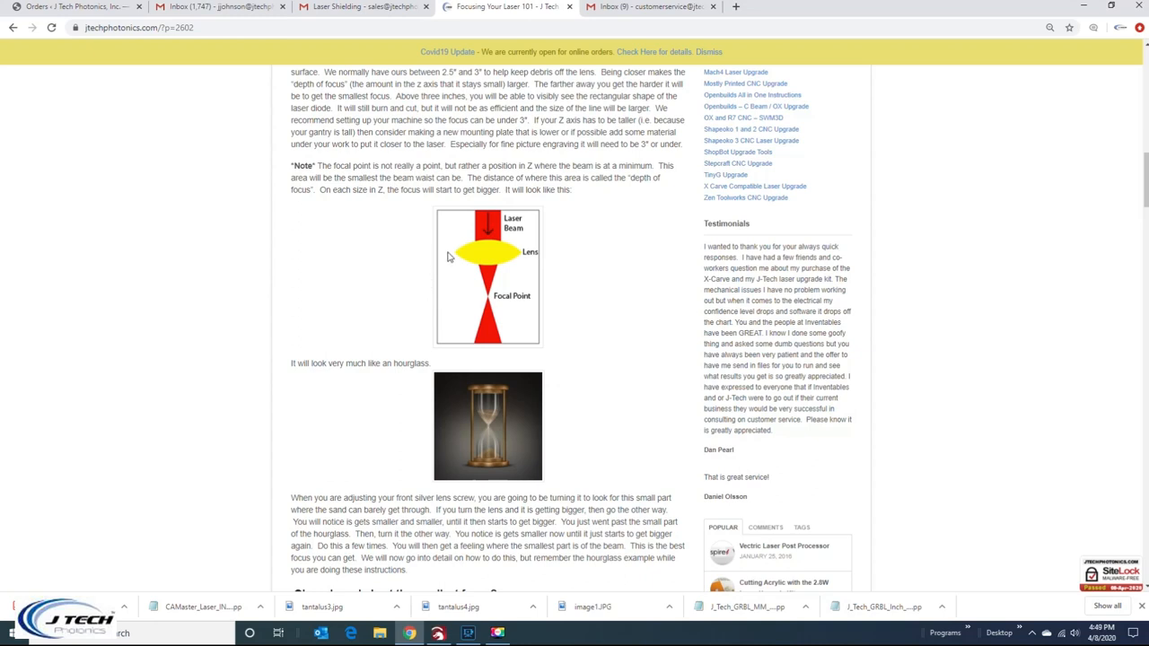
mouse_move(483, 293)
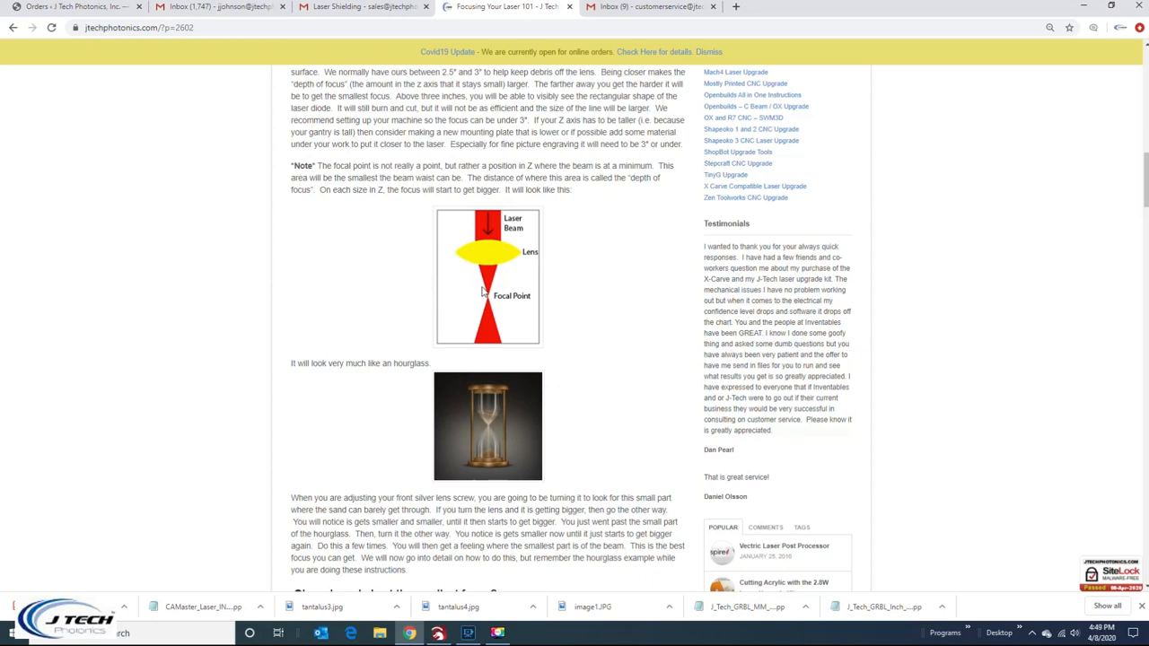
mouse_move(481, 326)
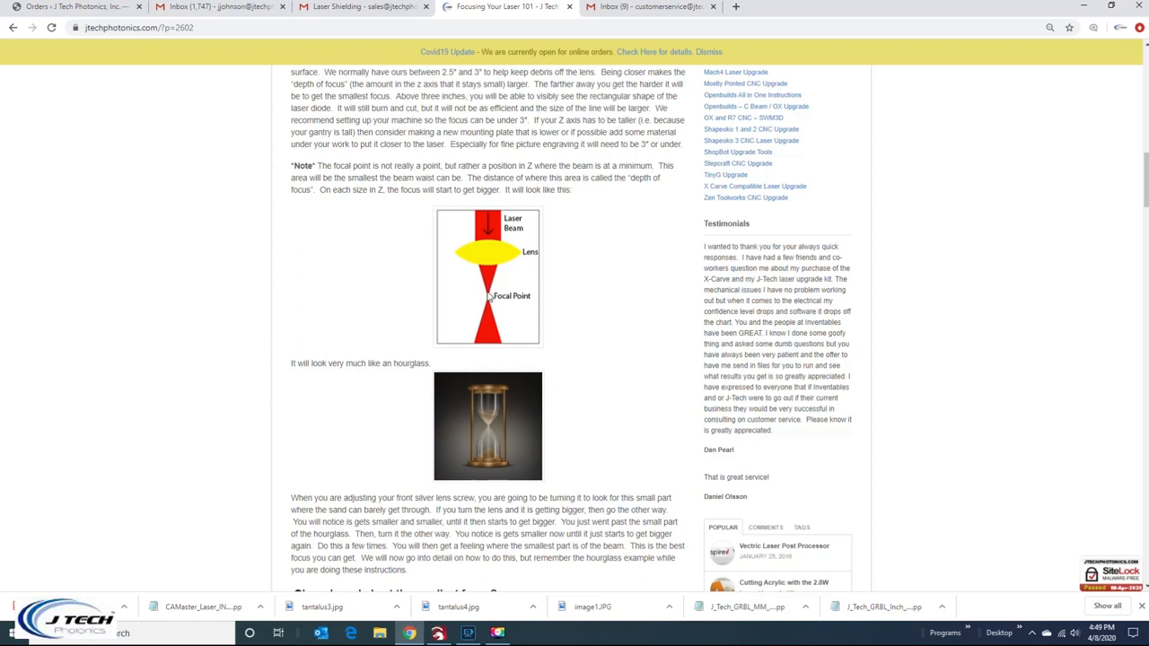
mouse_move(482, 284)
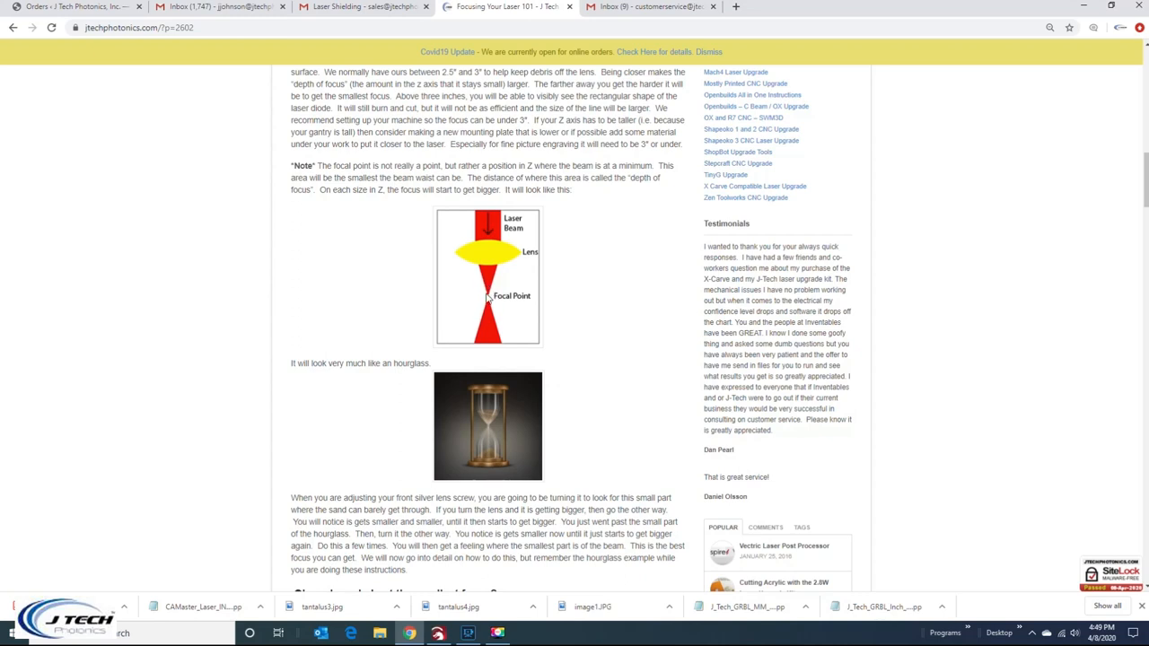
mouse_move(459, 312)
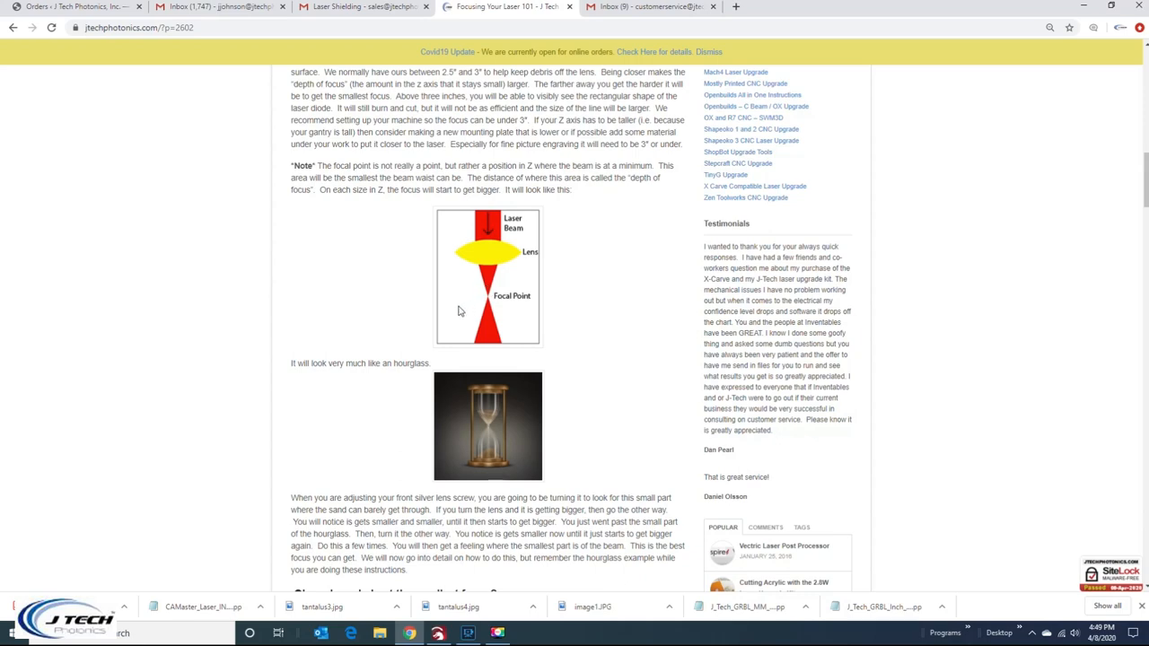